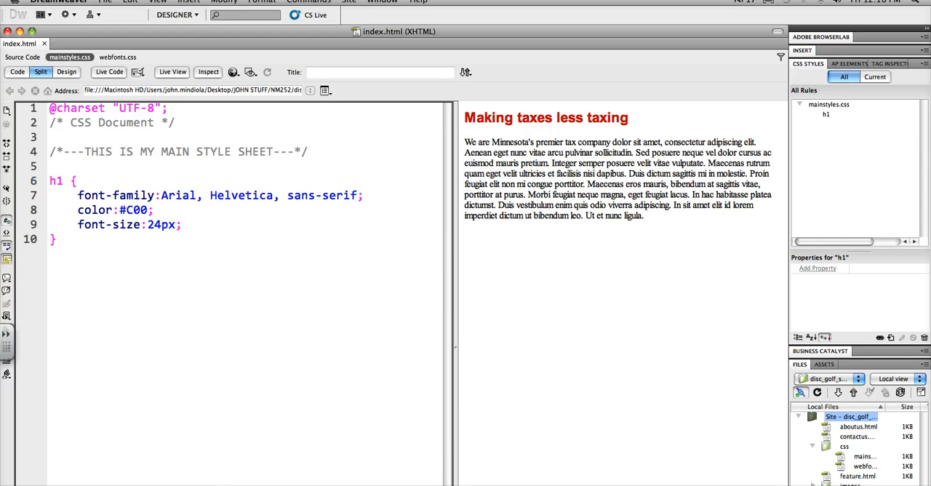
# Step: Show the index.html source, which links css/mainstyles.css and css/webfonts.css
pyautogui.click(825, 114)
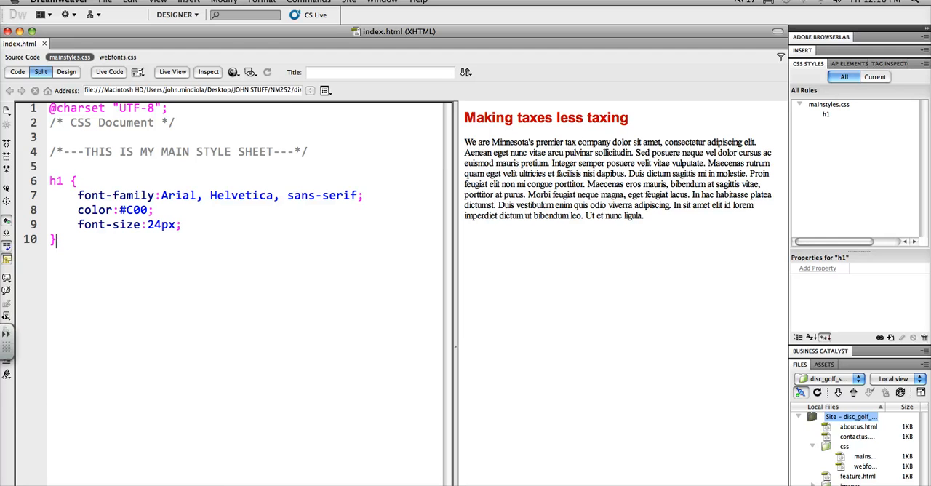
pyautogui.click(826, 115)
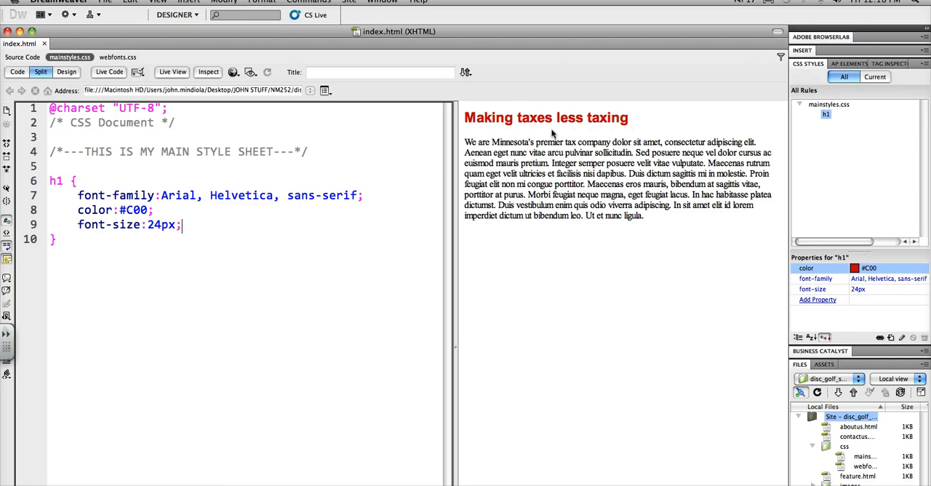
pyautogui.moveTo(626, 135)
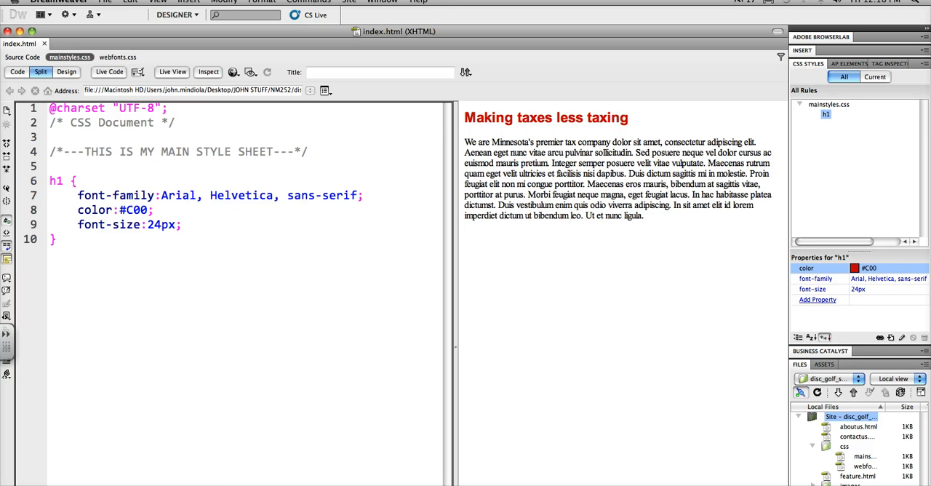
pyautogui.click(180, 223)
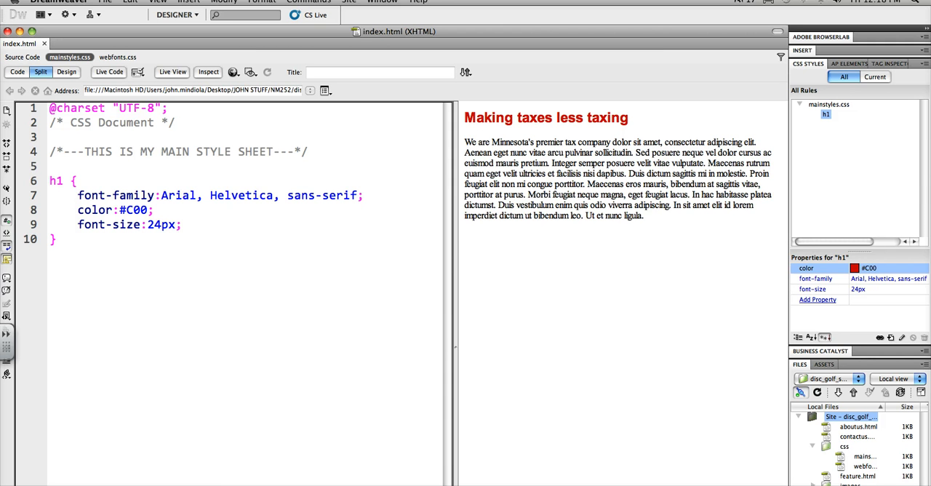
pyautogui.click(181, 224)
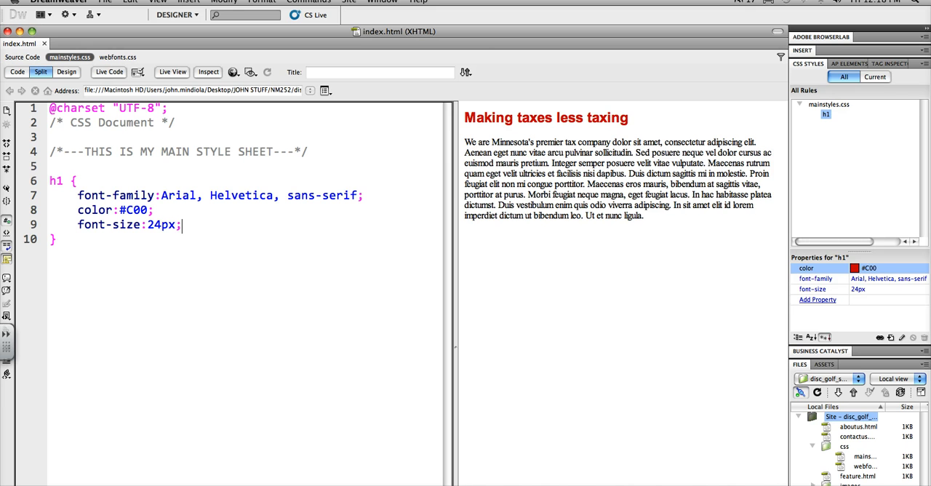
pyautogui.doubleClick(56, 180)
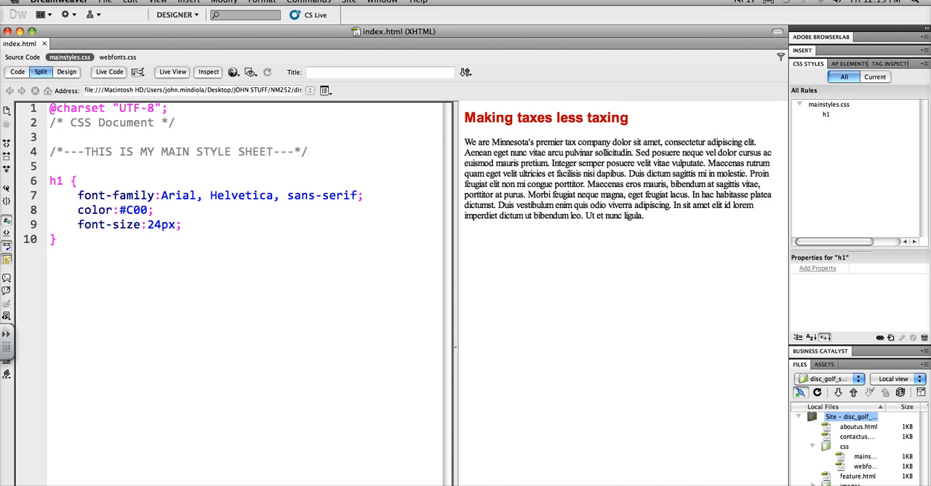
pyautogui.click(56, 239)
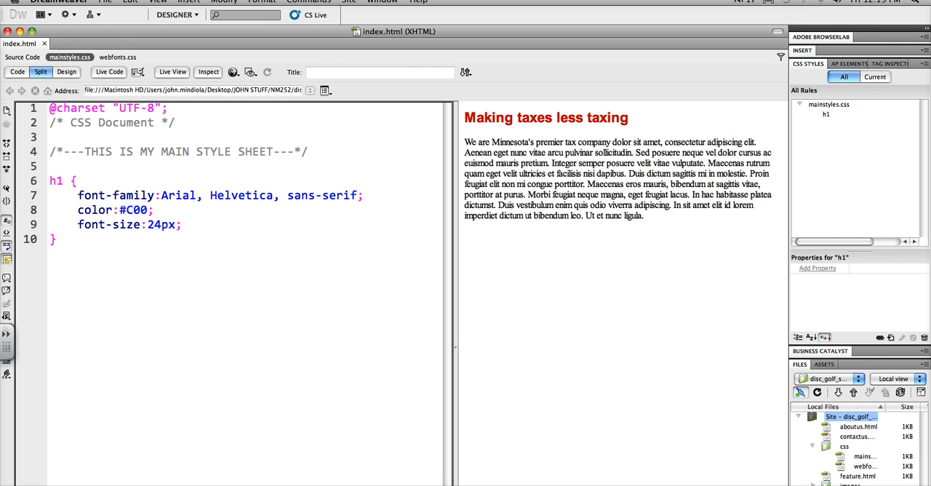
pyautogui.click(825, 114)
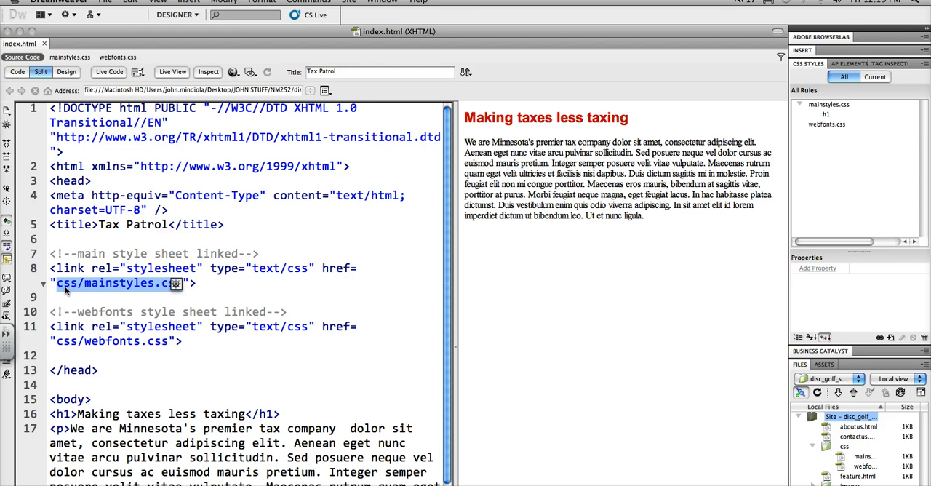
pyautogui.moveTo(66, 291)
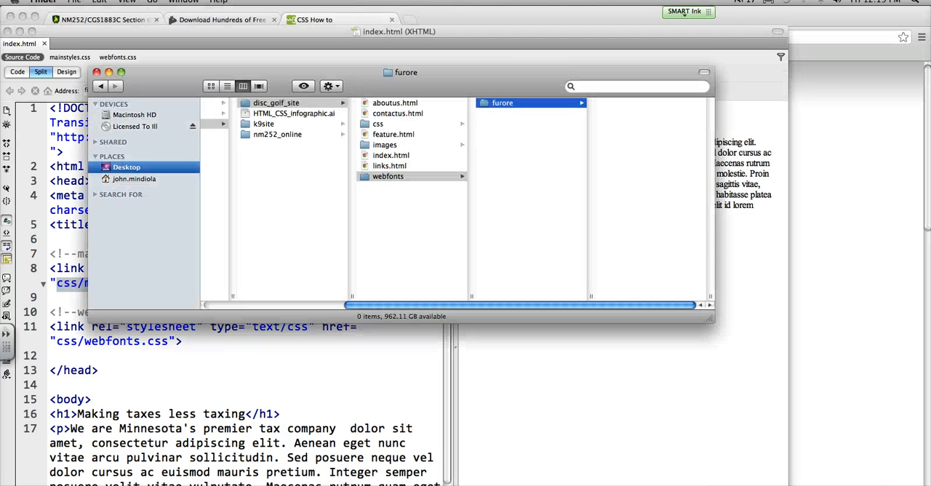
# Step: In Finder, go into disc_golf_site and then its css folder
pyautogui.click(276, 102)
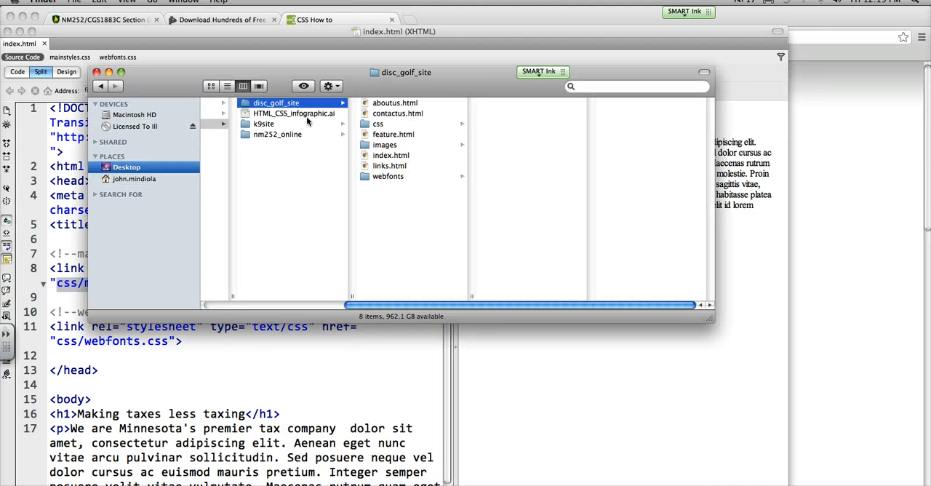
pyautogui.click(378, 124)
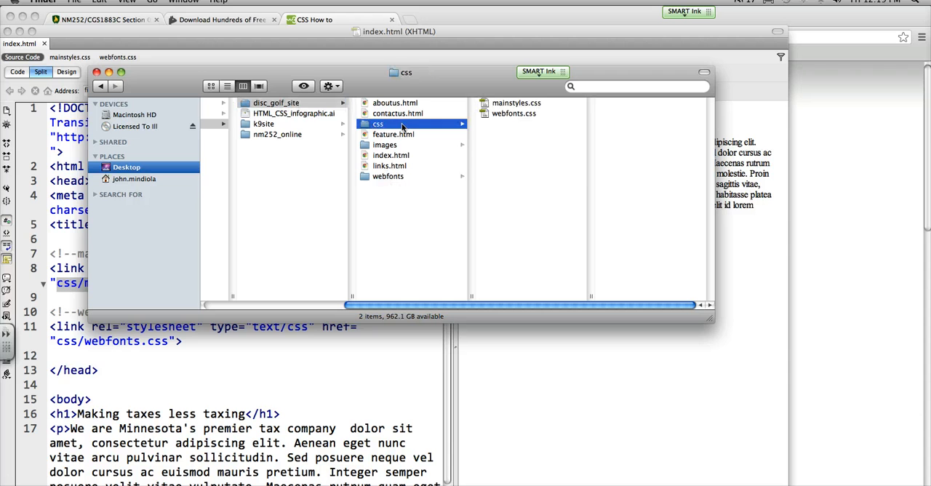
pyautogui.moveTo(518, 107)
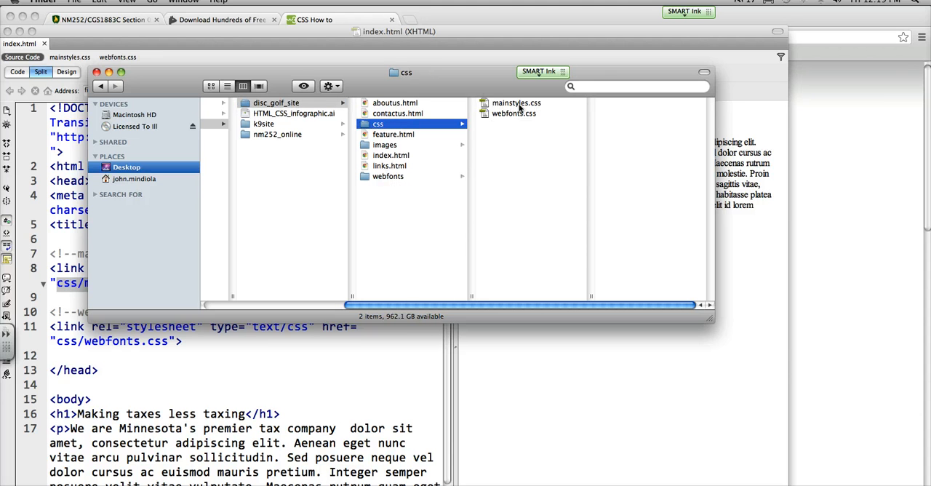
pyautogui.moveTo(90, 297)
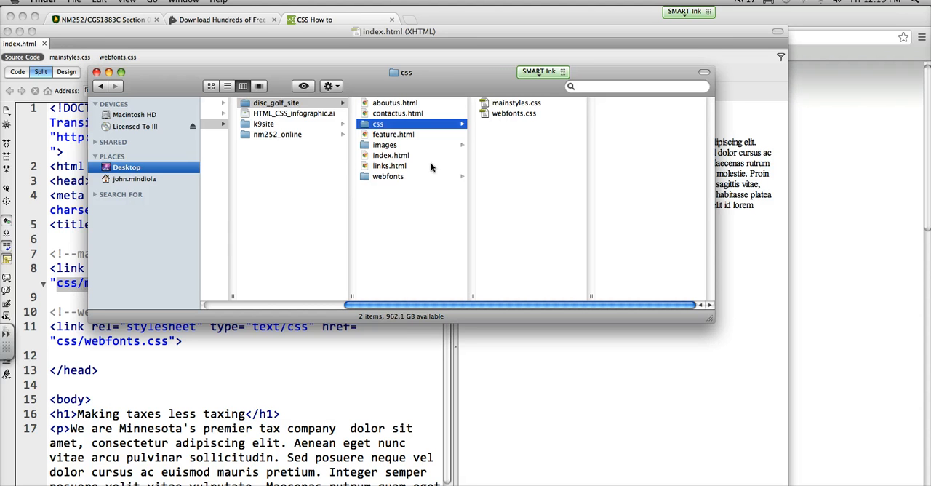
pyautogui.moveTo(400, 134)
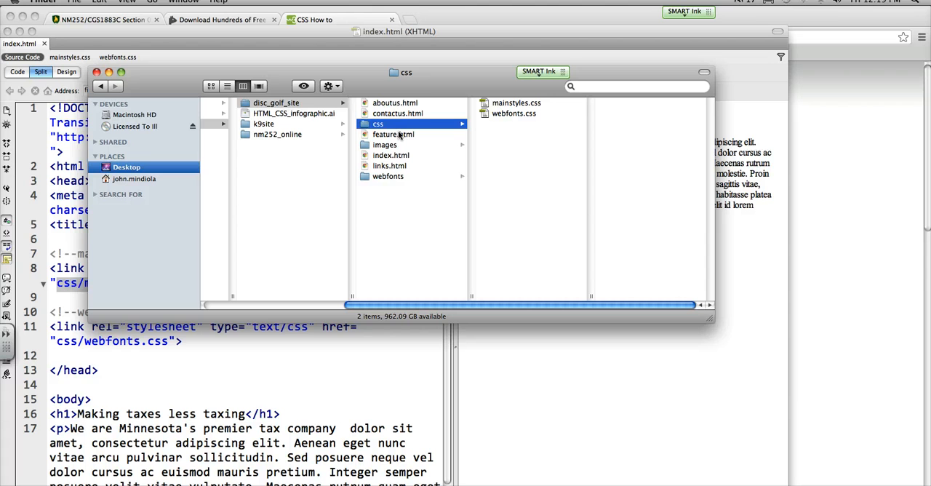
pyautogui.moveTo(494, 126)
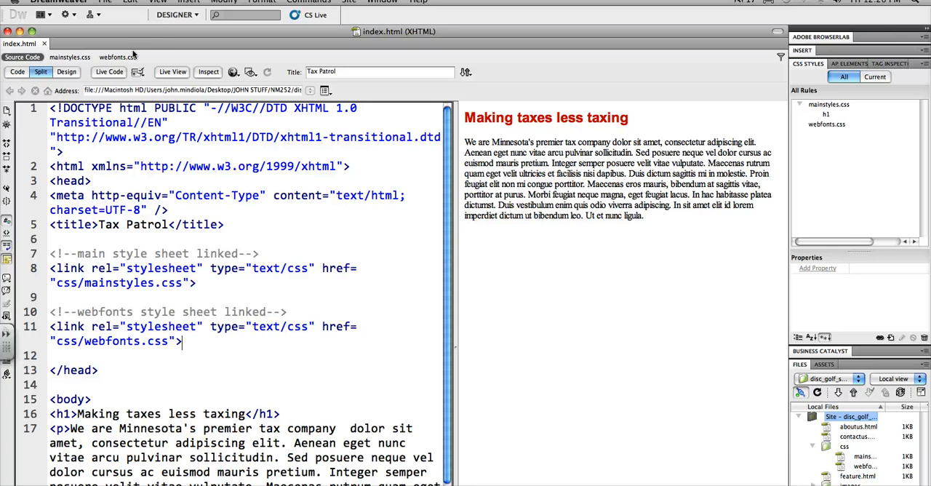
# Step: Switch back to mainstyles.css in Code view
pyautogui.click(70, 56)
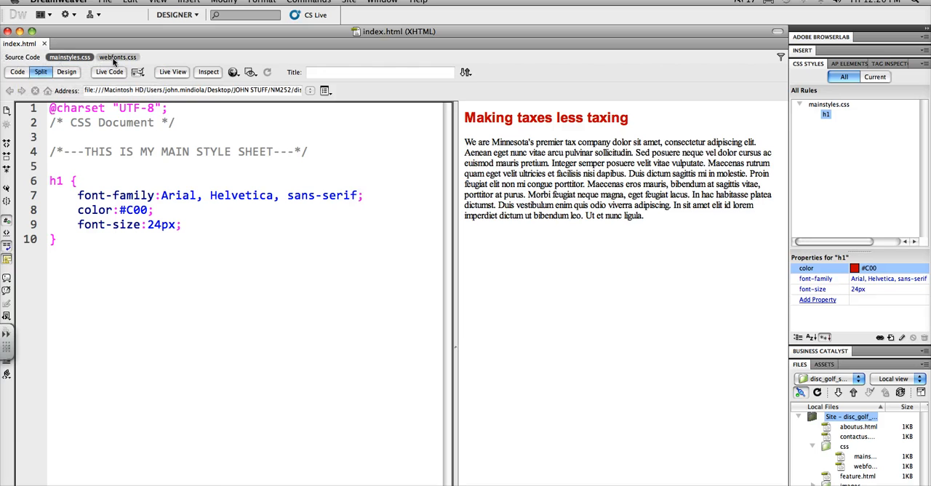
pyautogui.moveTo(70, 57)
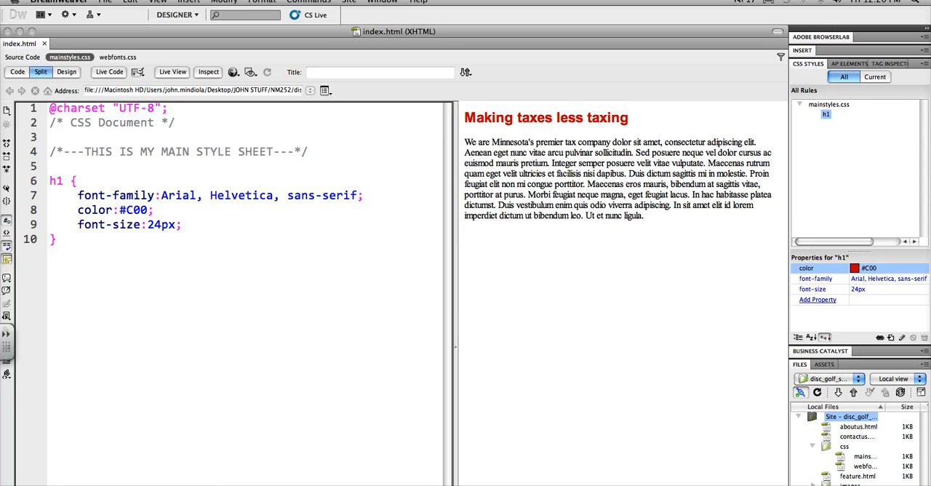
# Step: Type a * rule with margin:0, padding:0 and border:none above the h1 rule
pyautogui.press('Return')
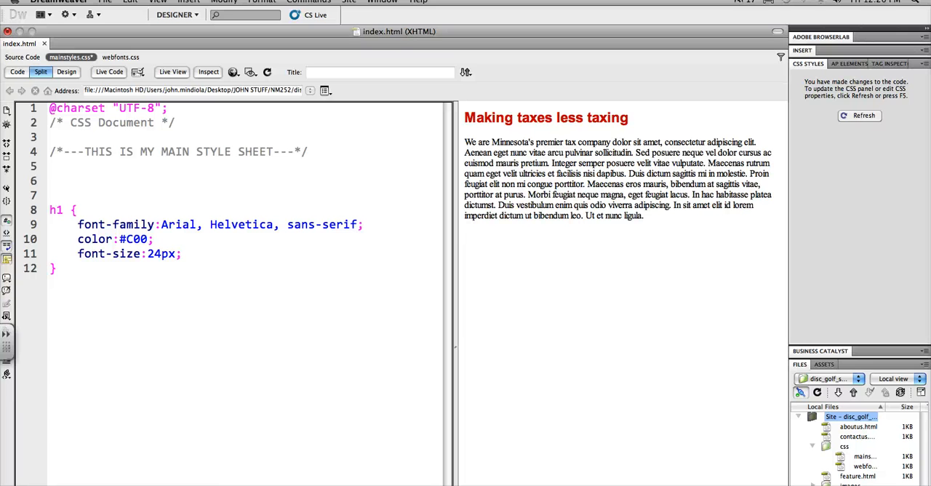
pyautogui.write('*')
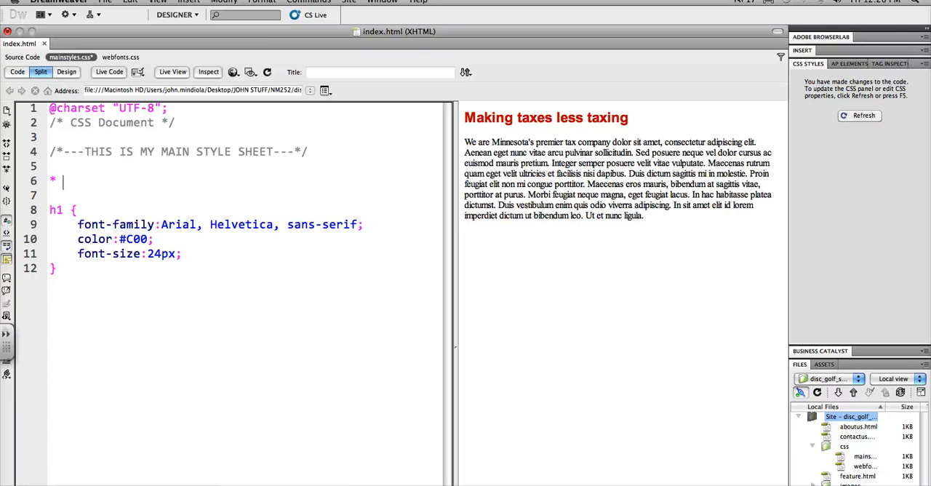
pyautogui.write('{')
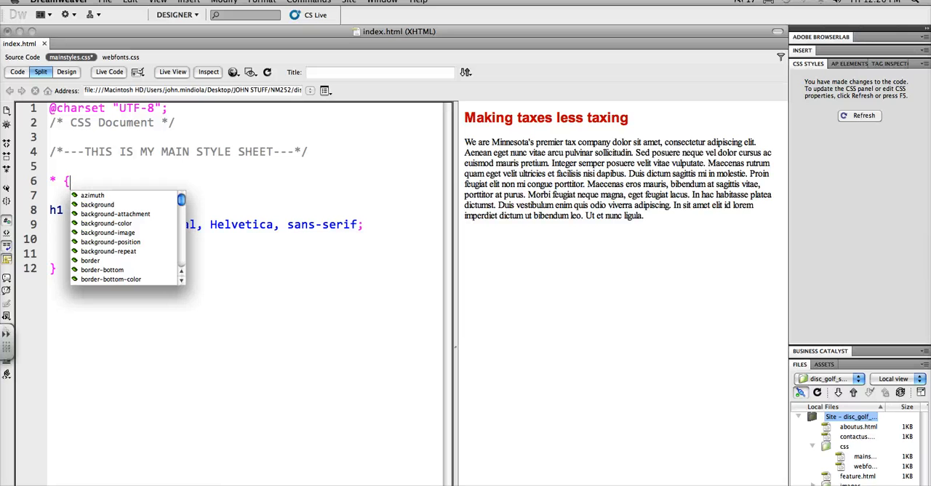
pyautogui.press('Return')
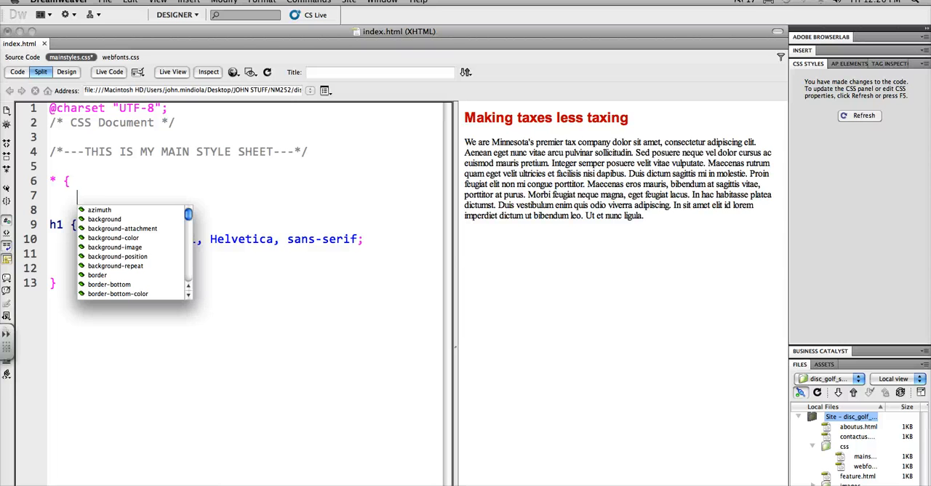
pyautogui.write('margin:0;')
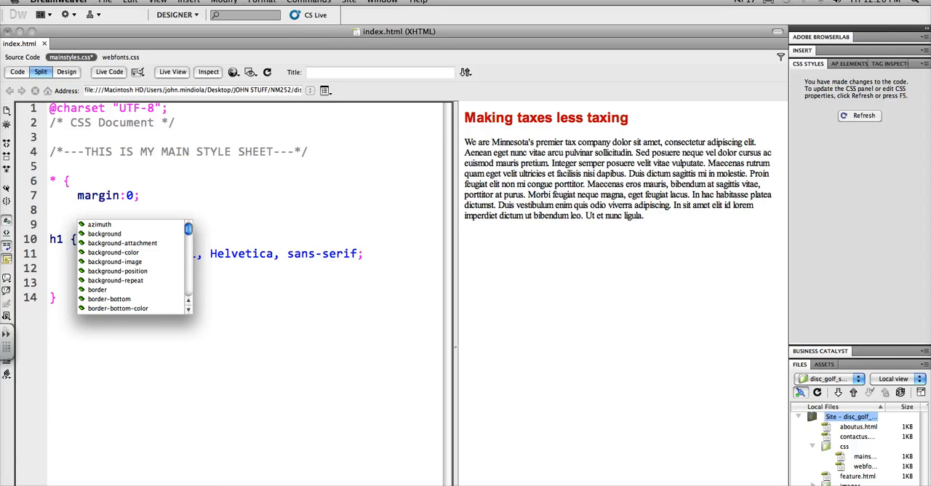
pyautogui.write('padding:')
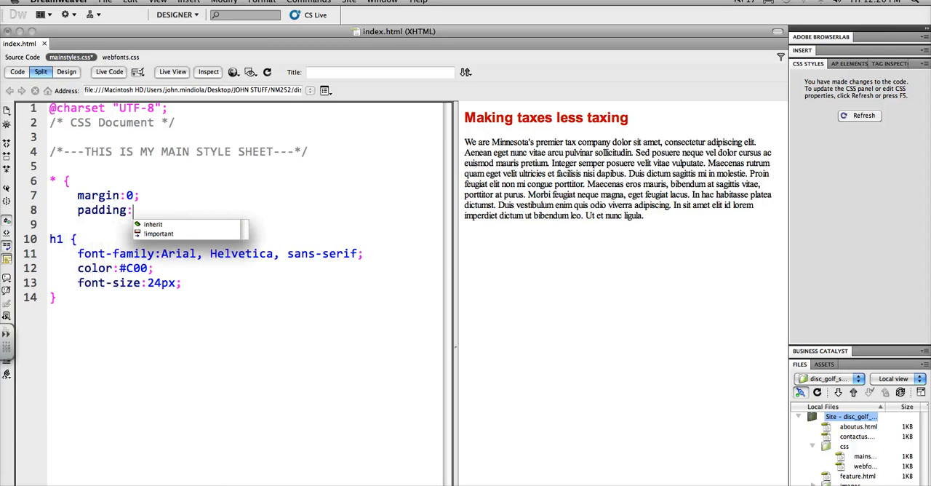
pyautogui.write('0;')
pyautogui.click(242, 225)
pyautogui.write('border:none;')
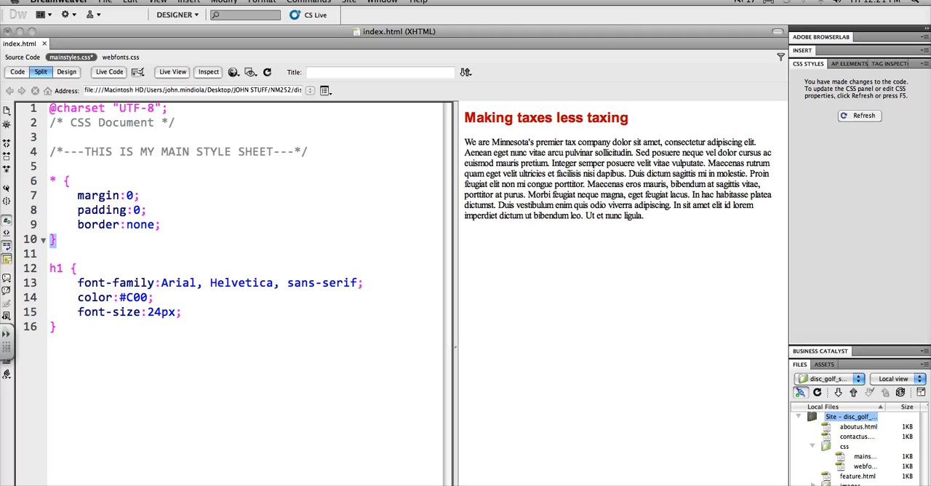
pyautogui.click(65, 180)
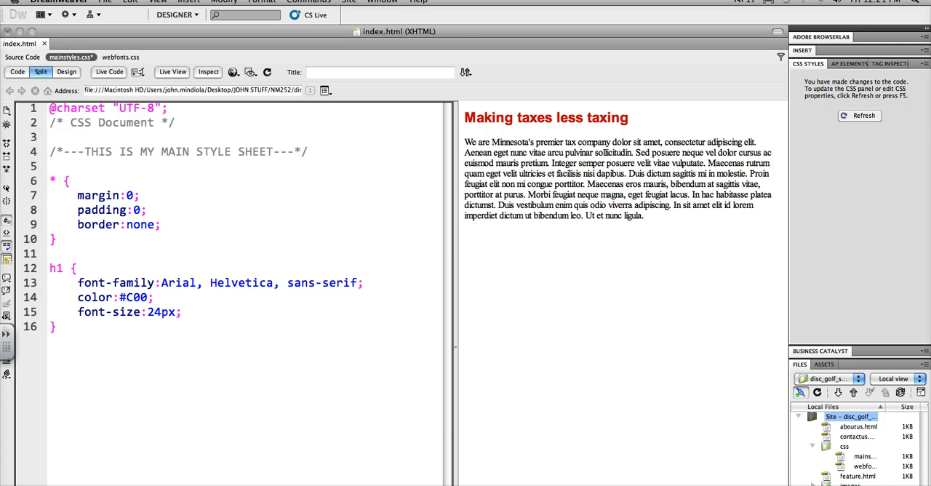
# Step: Refresh the preview to apply the reset, then place the cursor after the h1 font-size line
pyautogui.click(58, 239)
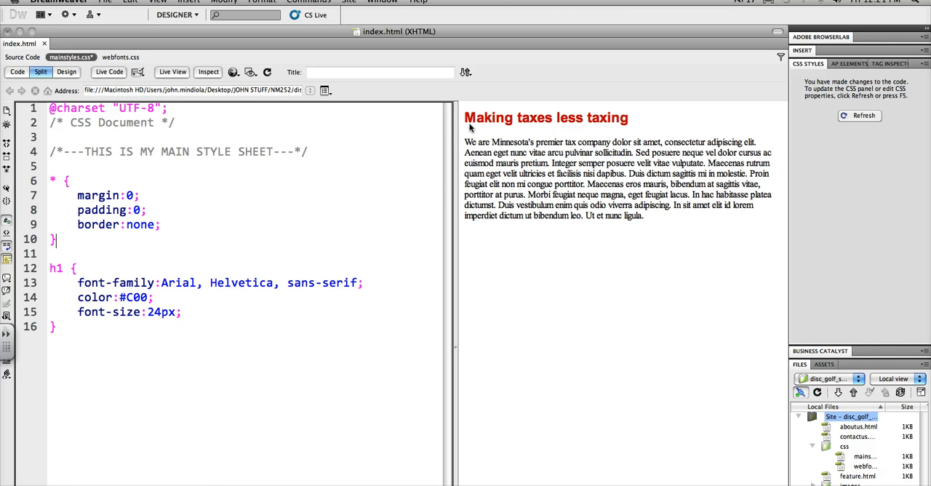
pyautogui.moveTo(469, 142)
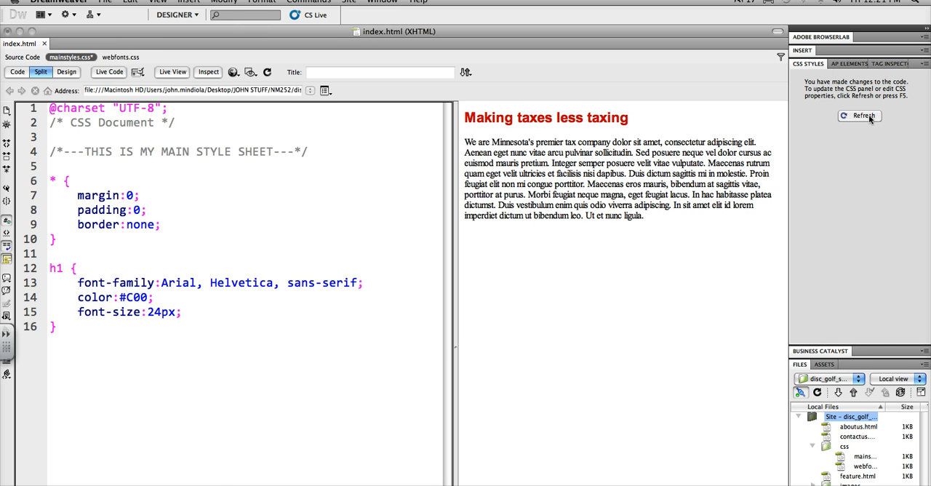
pyautogui.click(863, 116)
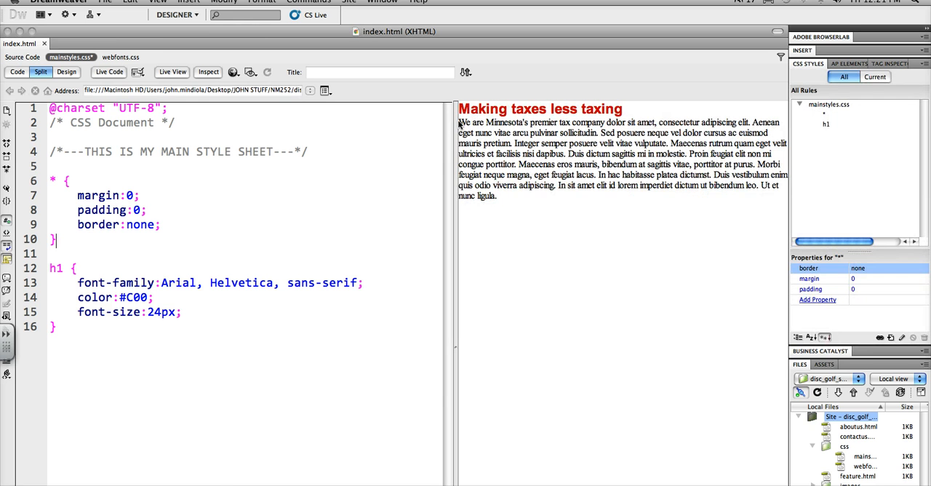
pyautogui.moveTo(473, 222)
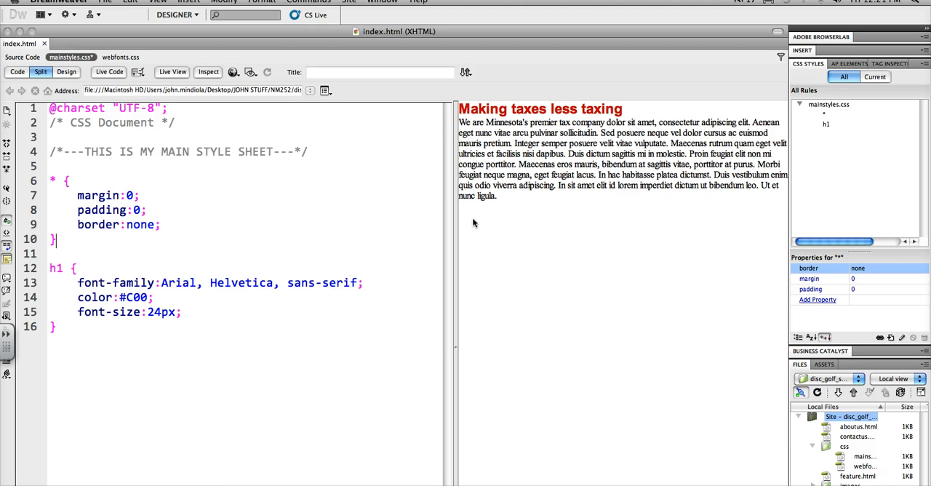
pyautogui.moveTo(458, 204)
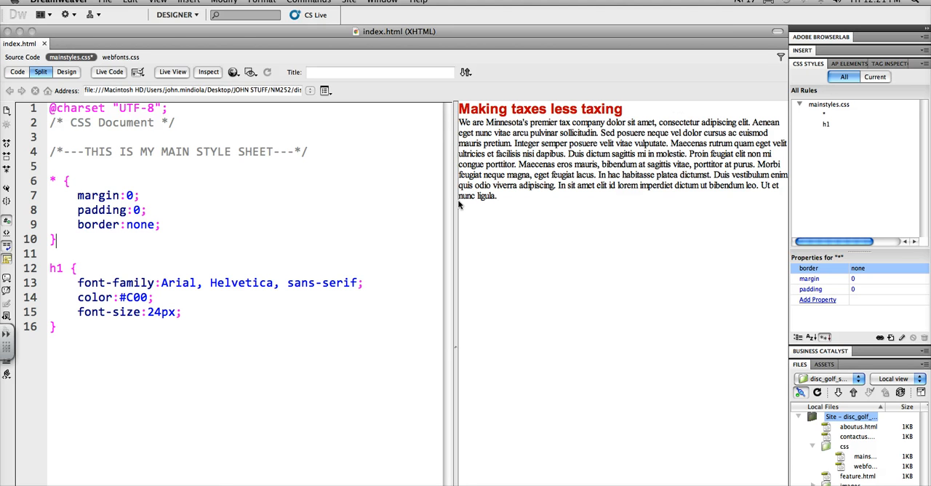
pyautogui.moveTo(459, 177)
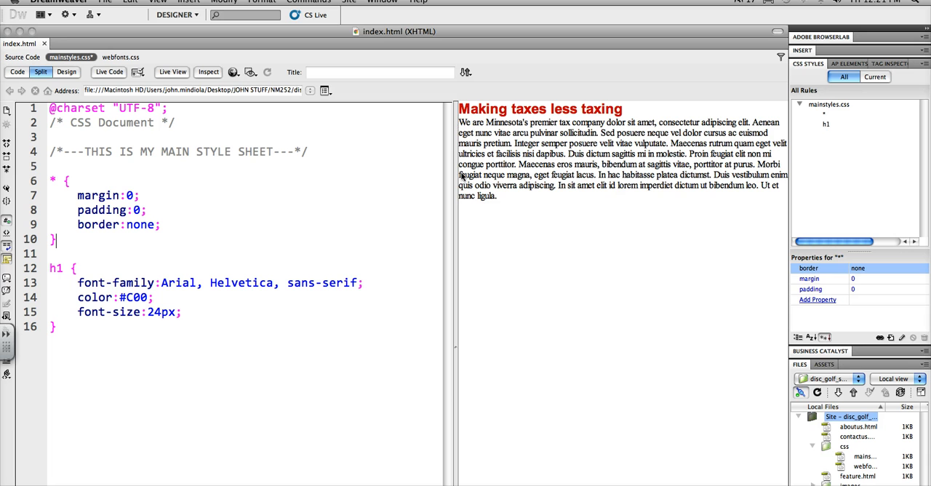
pyautogui.click(825, 123)
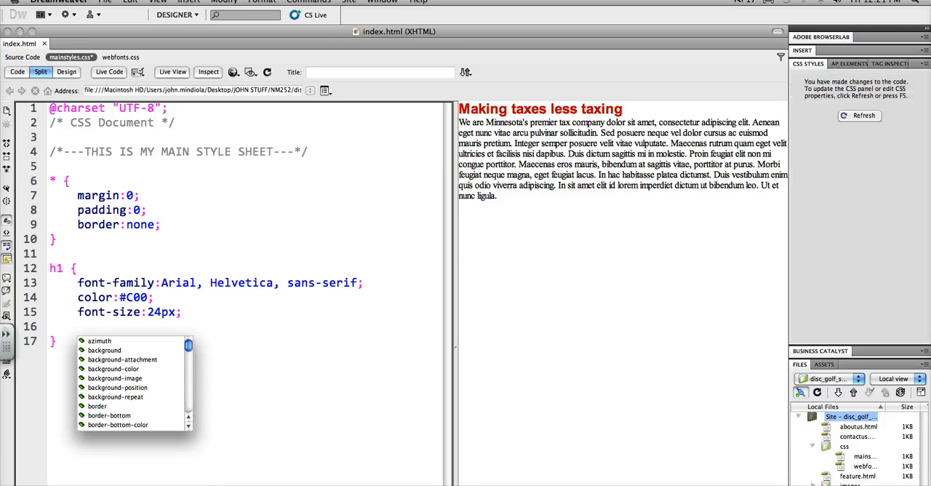
# Step: Add margin-bottom: 10px to the h1 rule, correcting the misspelled property
pyautogui.write('maging-')
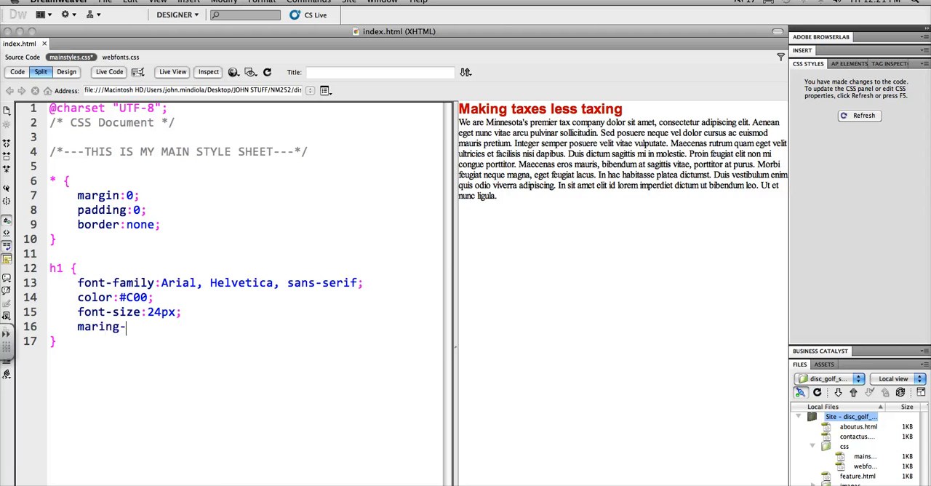
pyautogui.press('BackSpace')
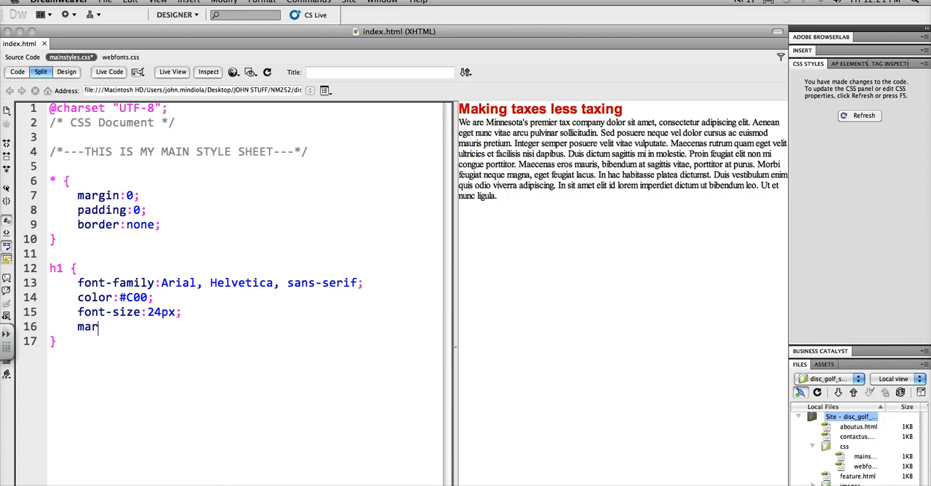
pyautogui.write('gin-bottom:')
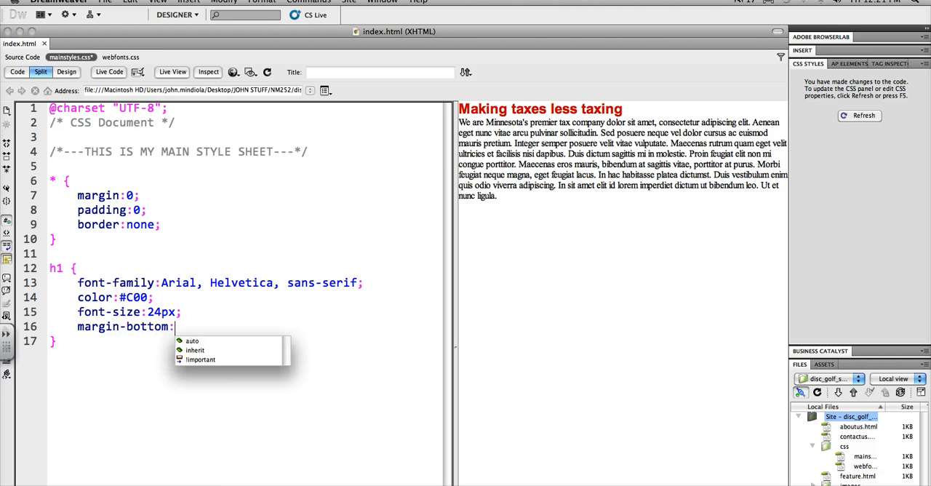
pyautogui.write('10px;')
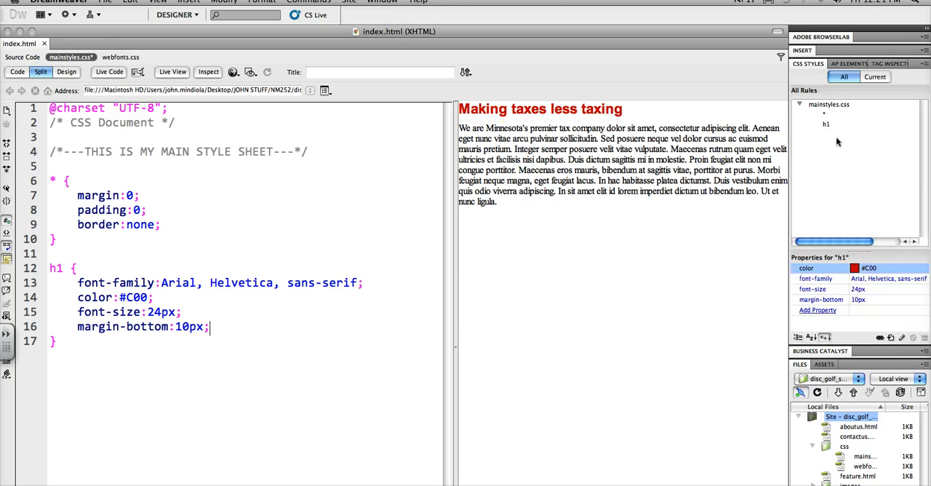
pyautogui.moveTo(560, 234)
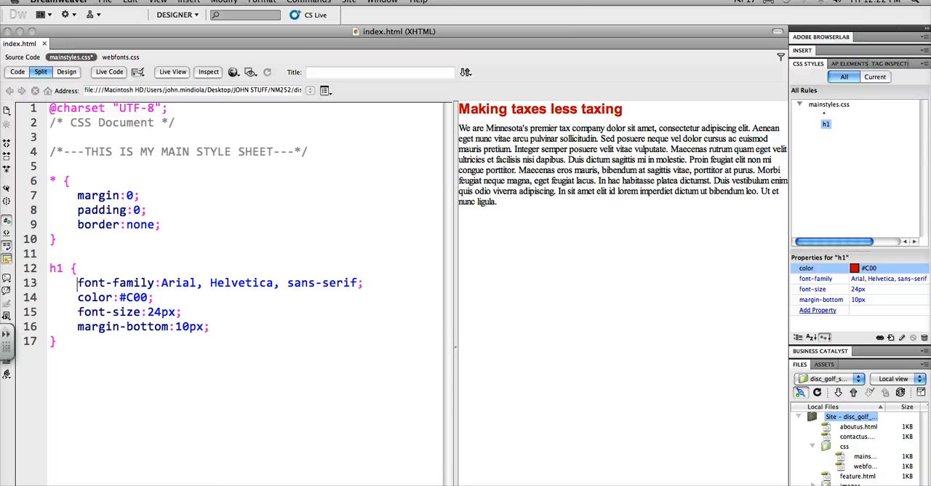
# Step: Add margin-top: 20px below the margin-bottom line in the h1 rule
pyautogui.click(209, 325)
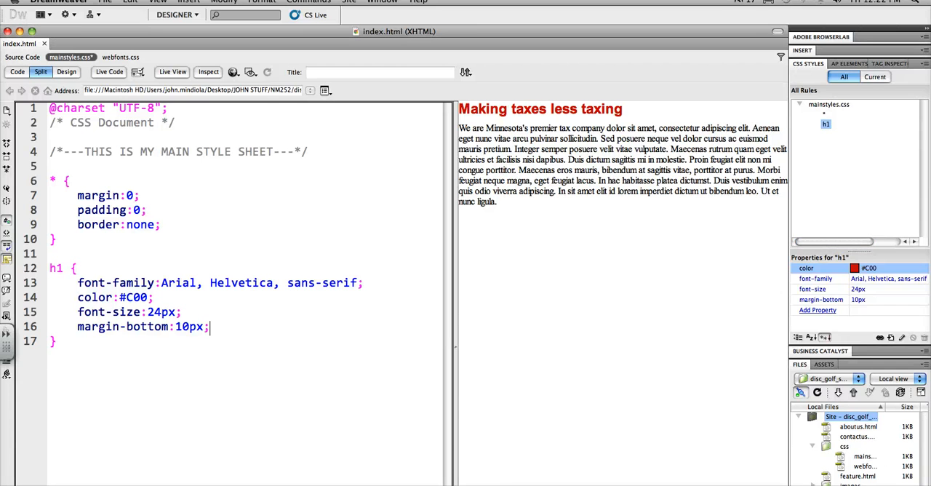
pyautogui.write('margin-top:')
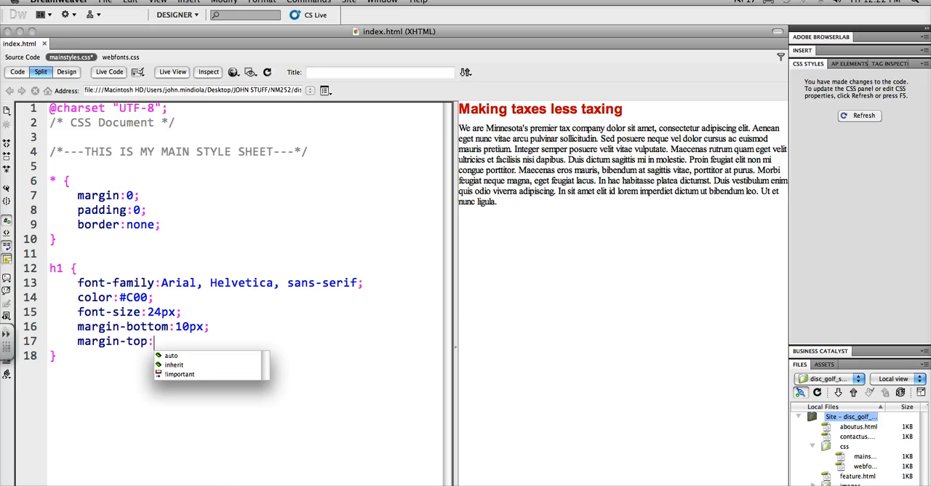
pyautogui.write('20px;')
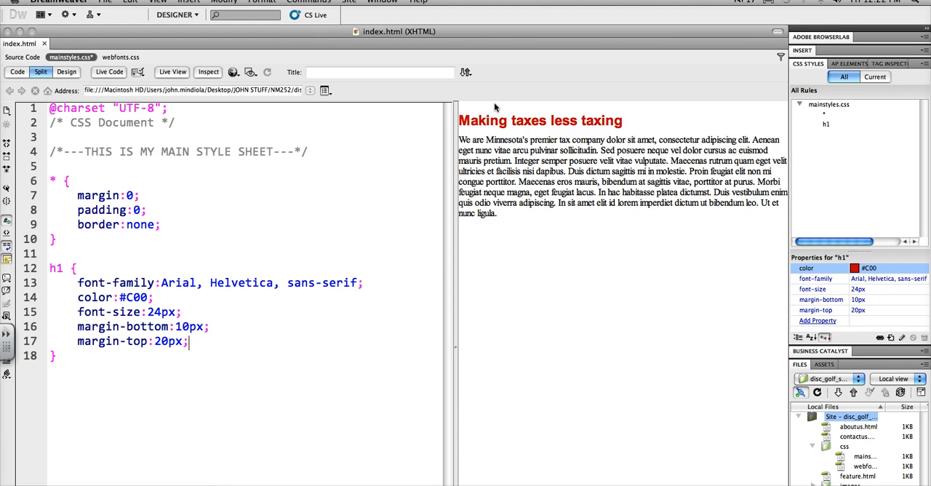
pyautogui.moveTo(496, 108)
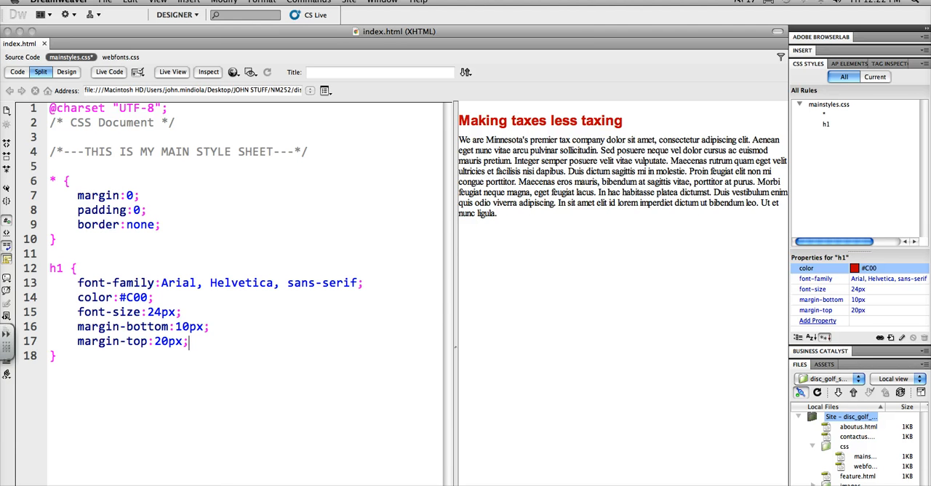
pyautogui.click(824, 113)
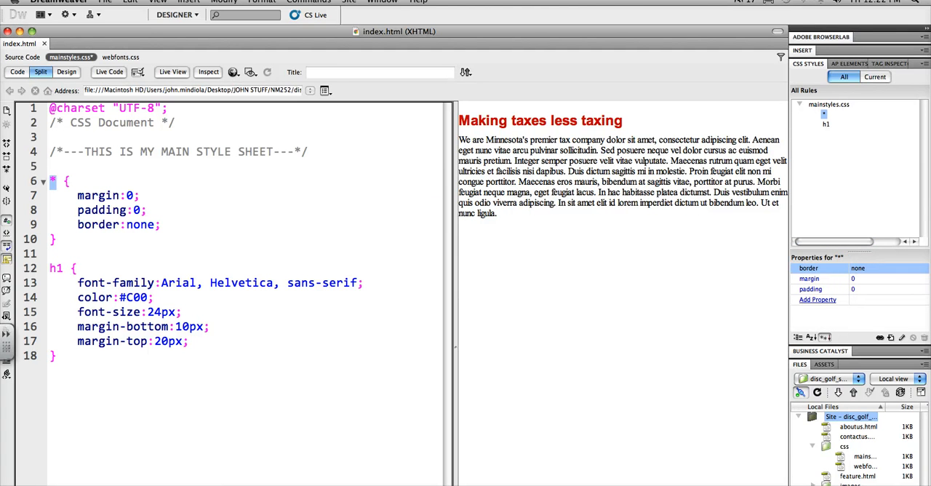
pyautogui.moveTo(65, 180); pyautogui.dragTo(58, 240)
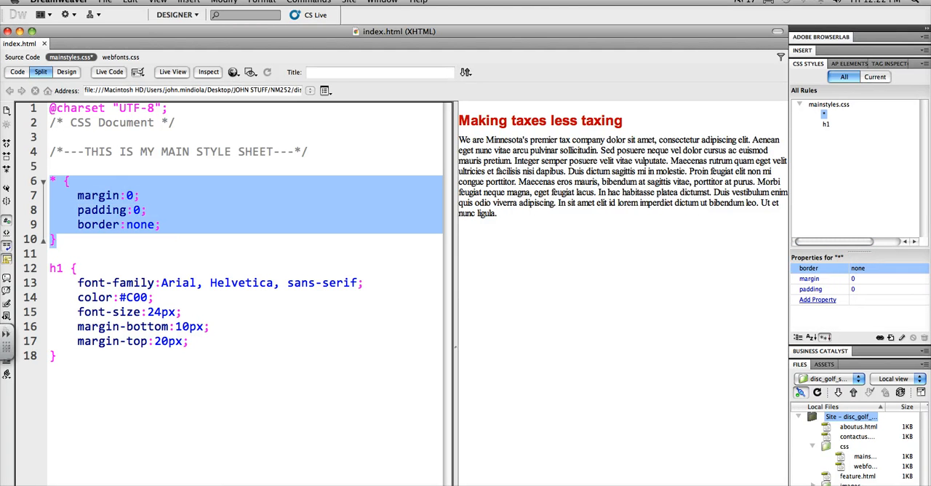
pyautogui.moveTo(80, 204)
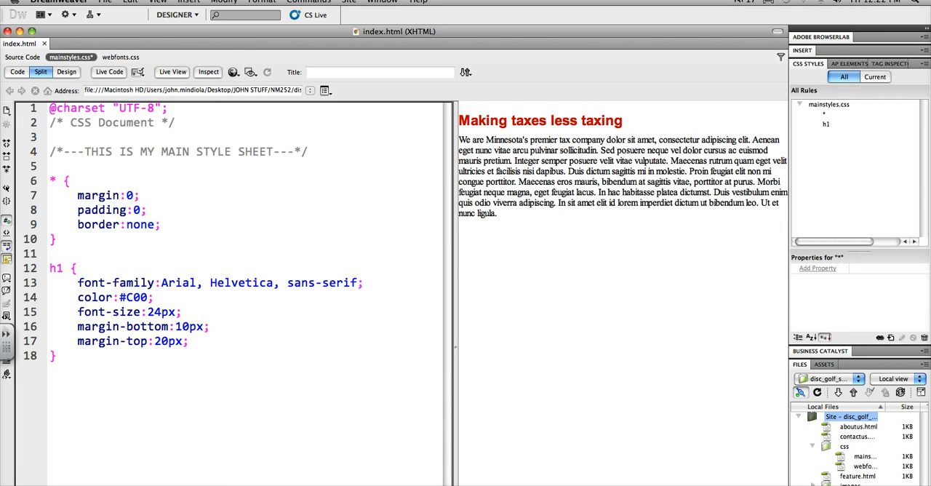
pyautogui.click(57, 238)
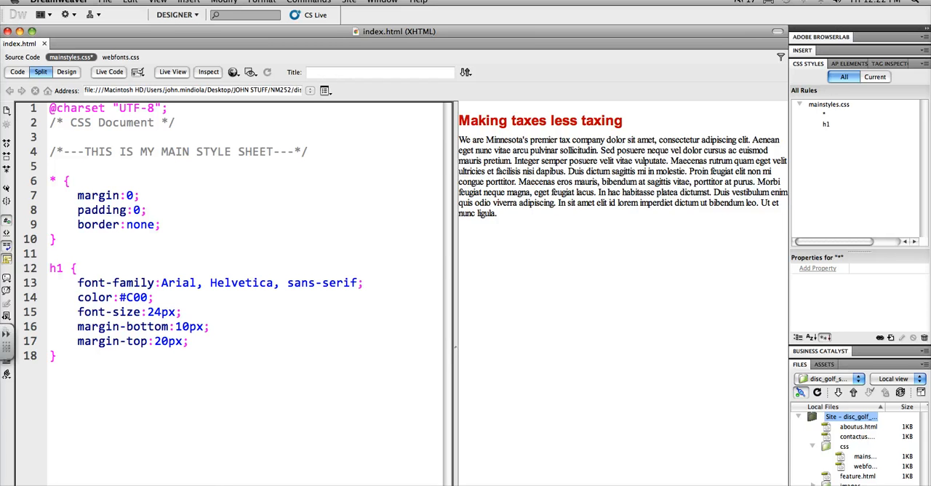
pyautogui.click(56, 239)
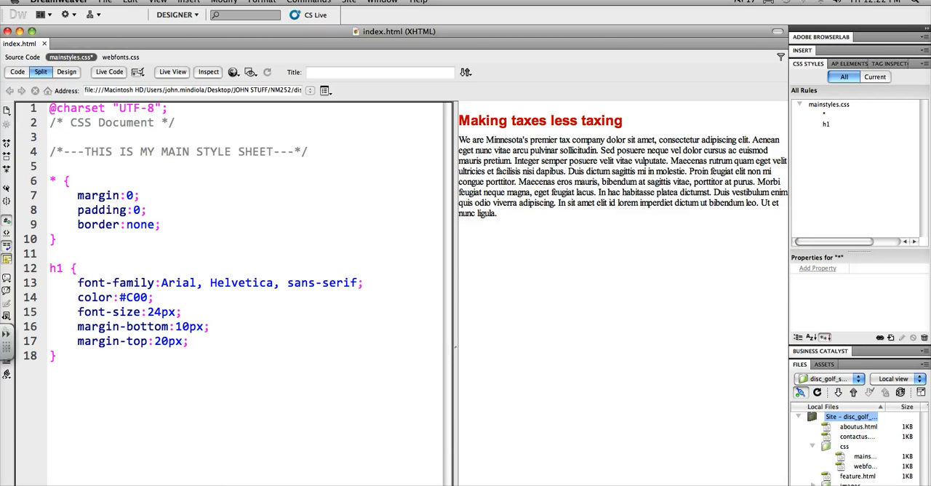
pyautogui.click(55, 355)
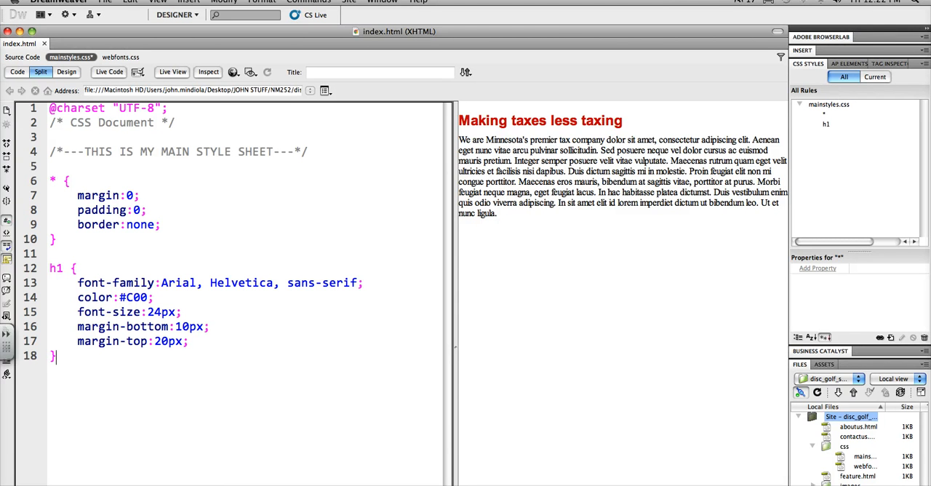